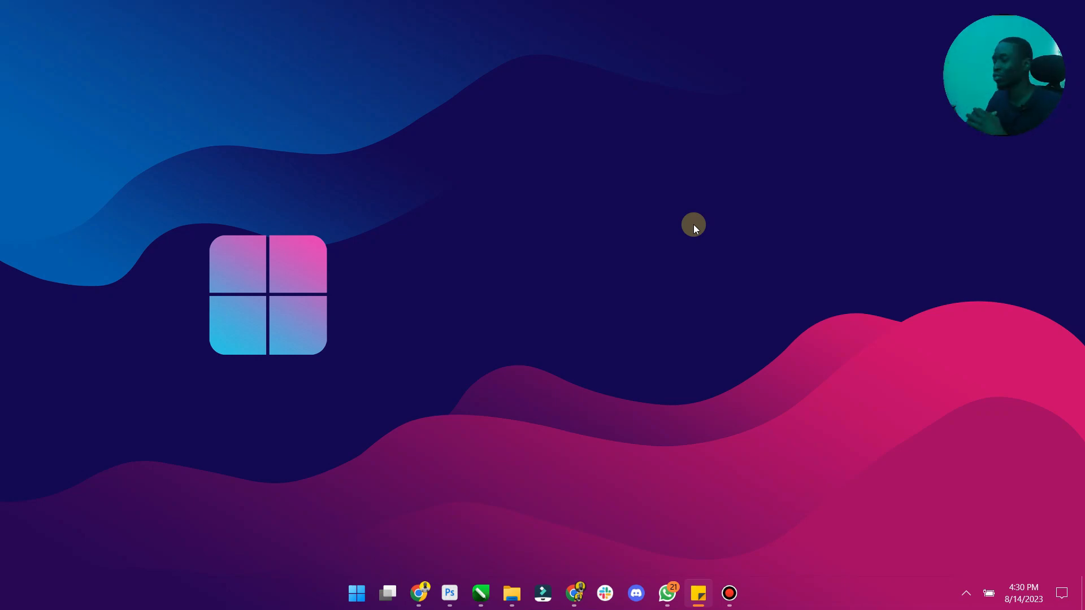
mouse_move(575, 478)
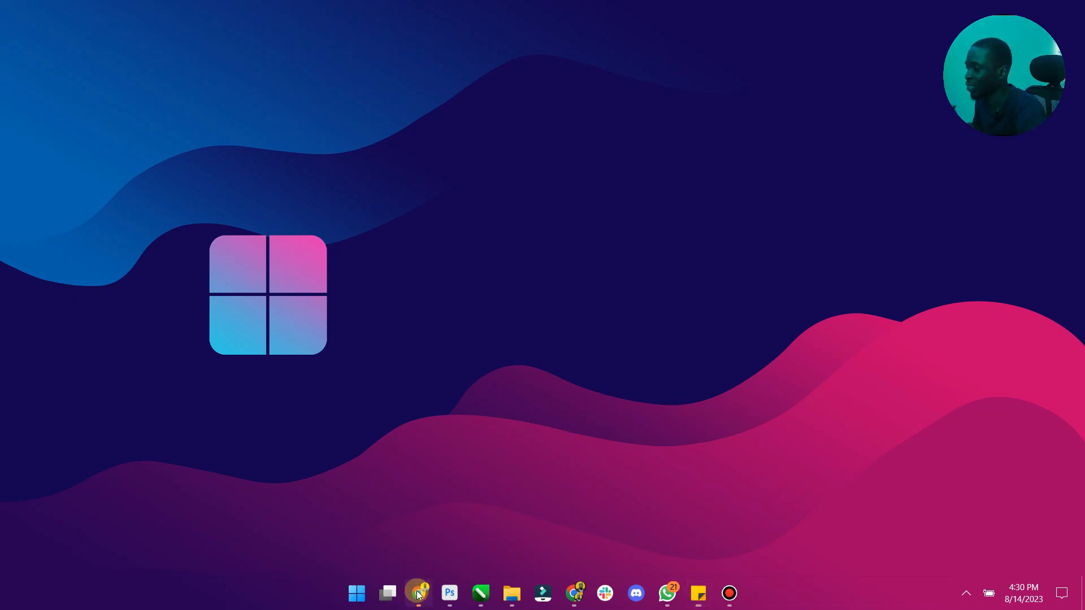
Open Chrome from the taskbar to show the Bing start page.
click(418, 593)
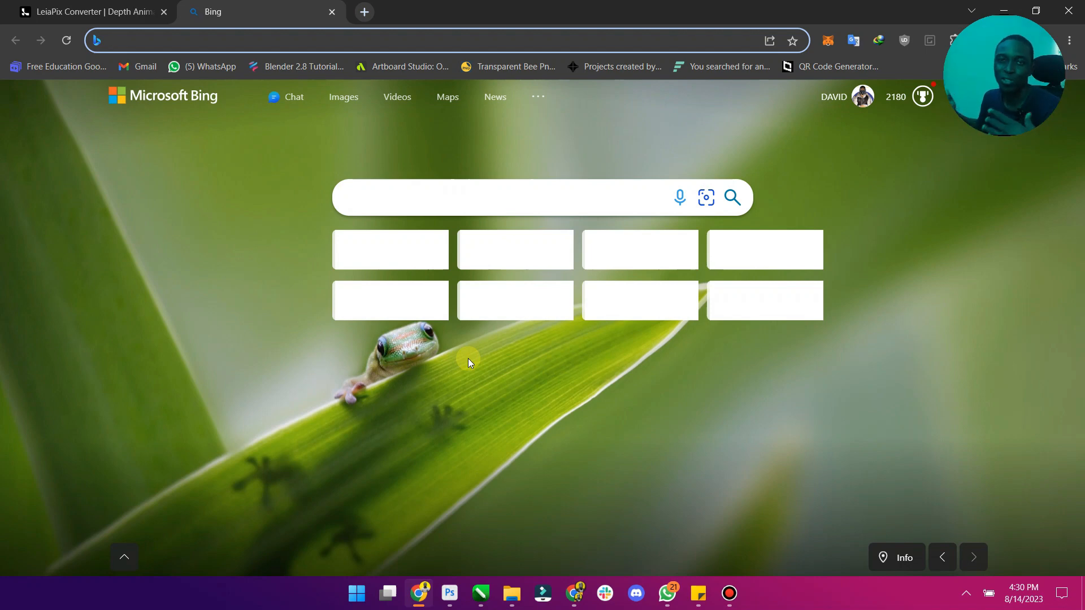
click(85, 12)
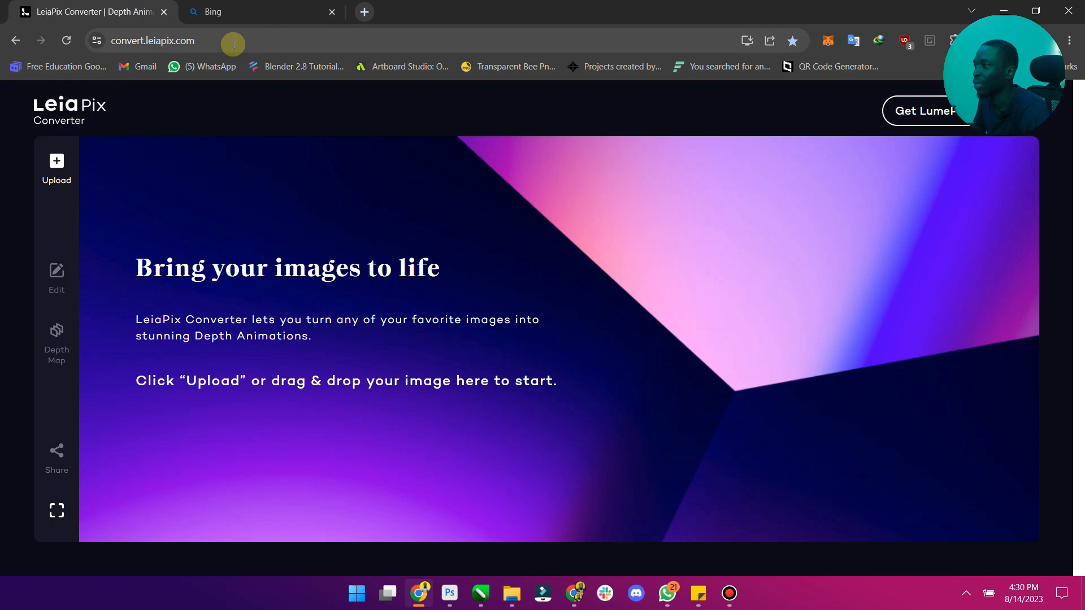
click(193, 40)
text(www)
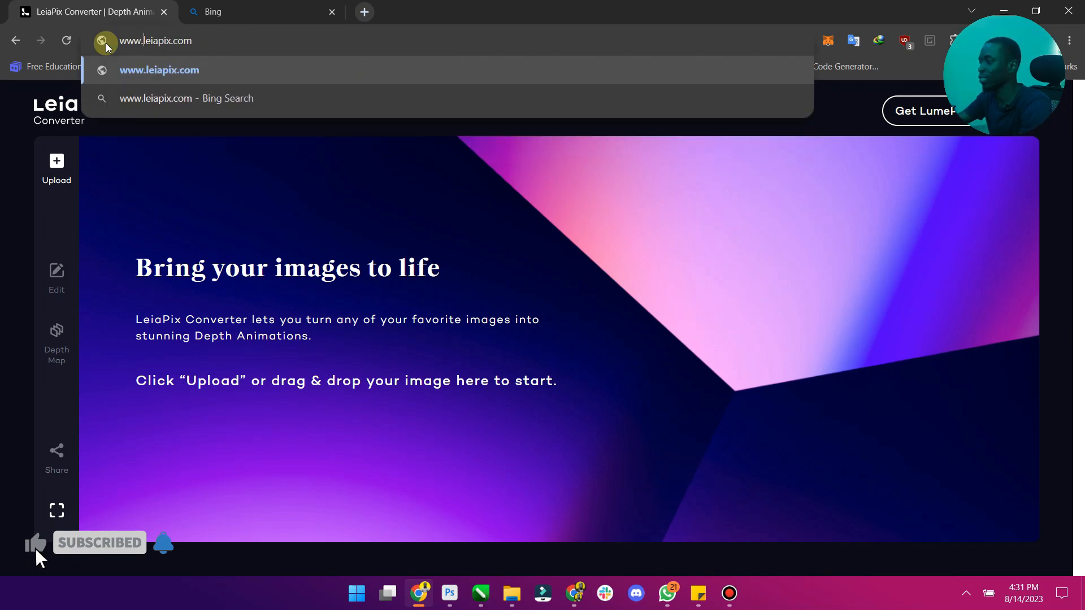
key(Enter)
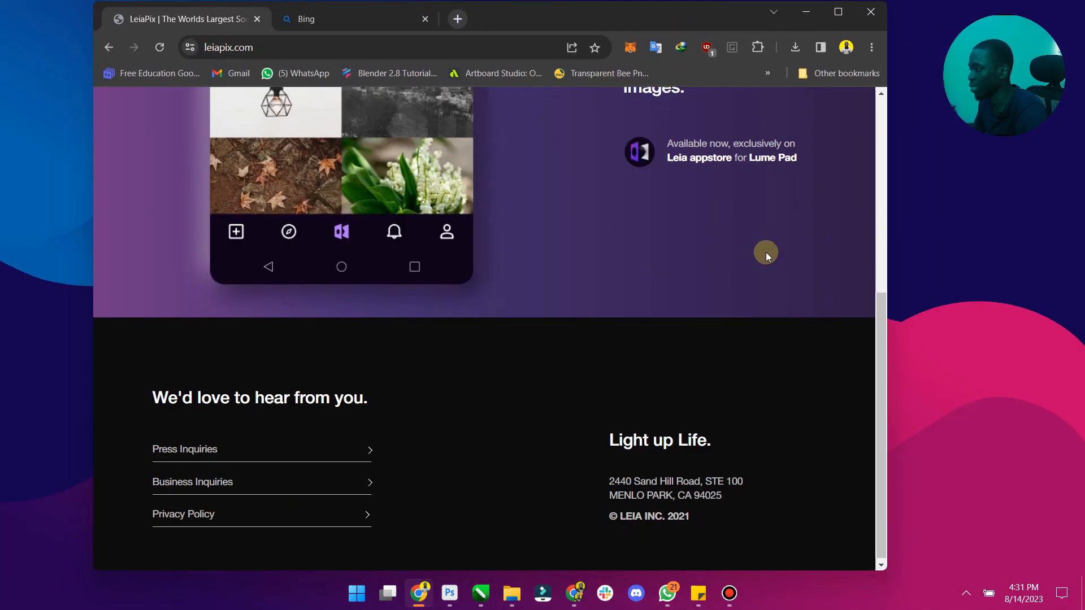
scroll(up, 3)
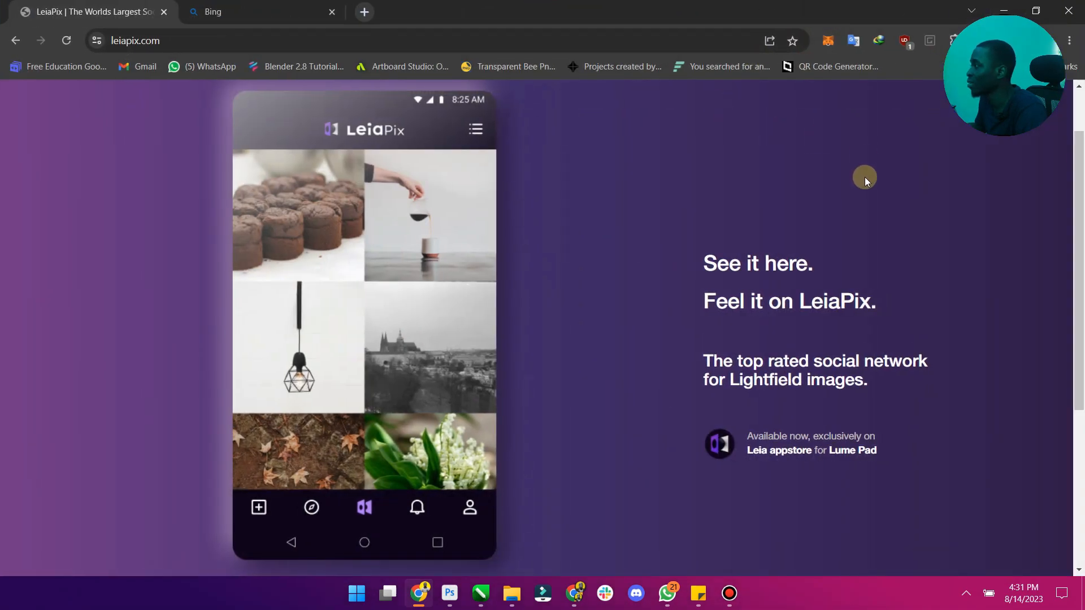
scroll(down, 3)
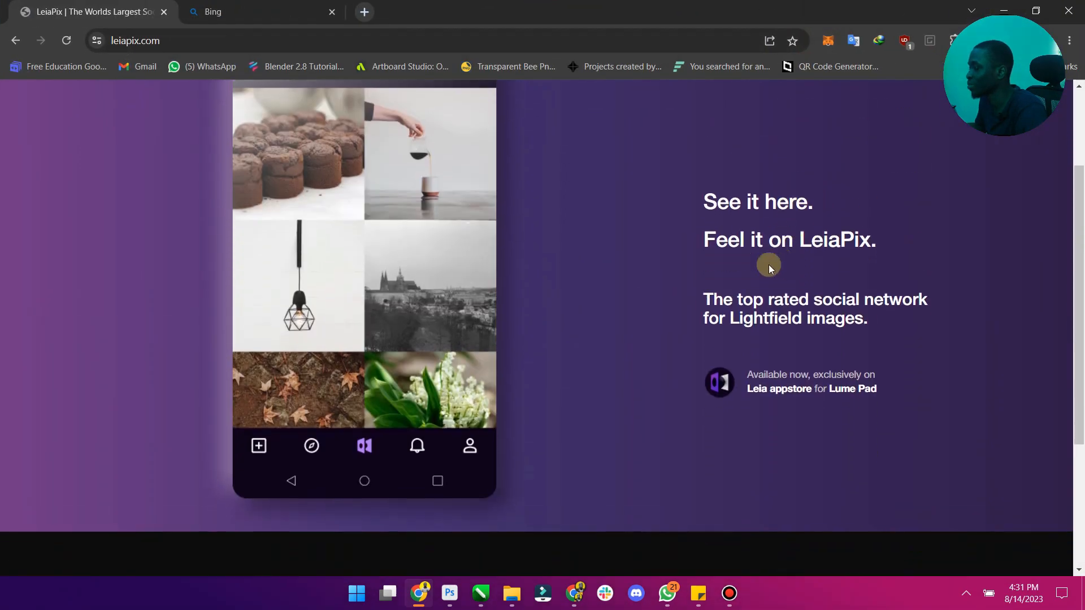
scroll(down, 3)
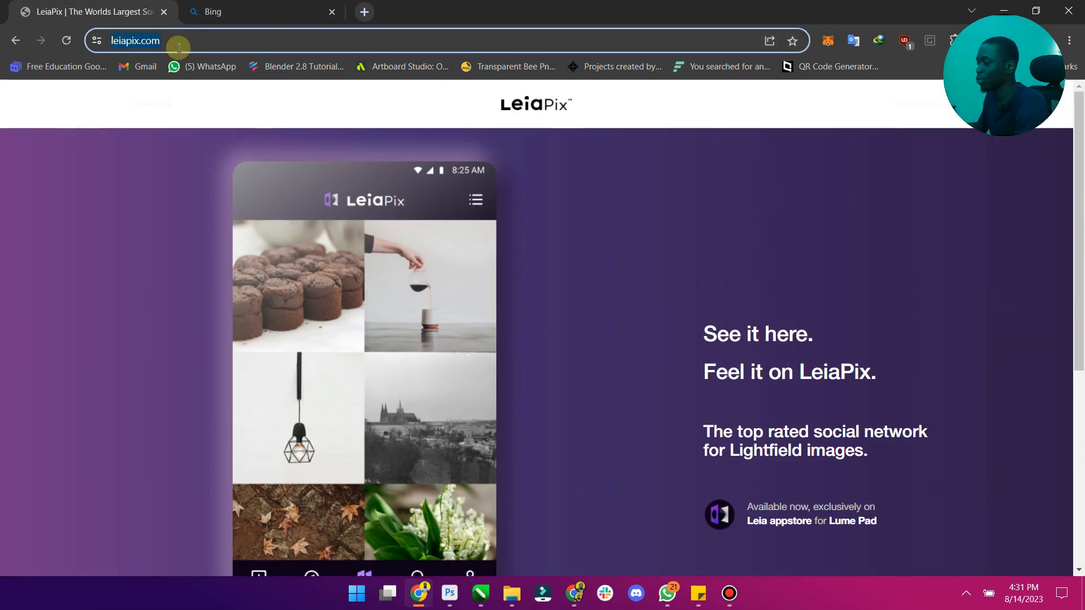
Go to convert.leiapix.com and dismiss the Lume Pad 2 promotional pop-up.
text(leonardo.ai)
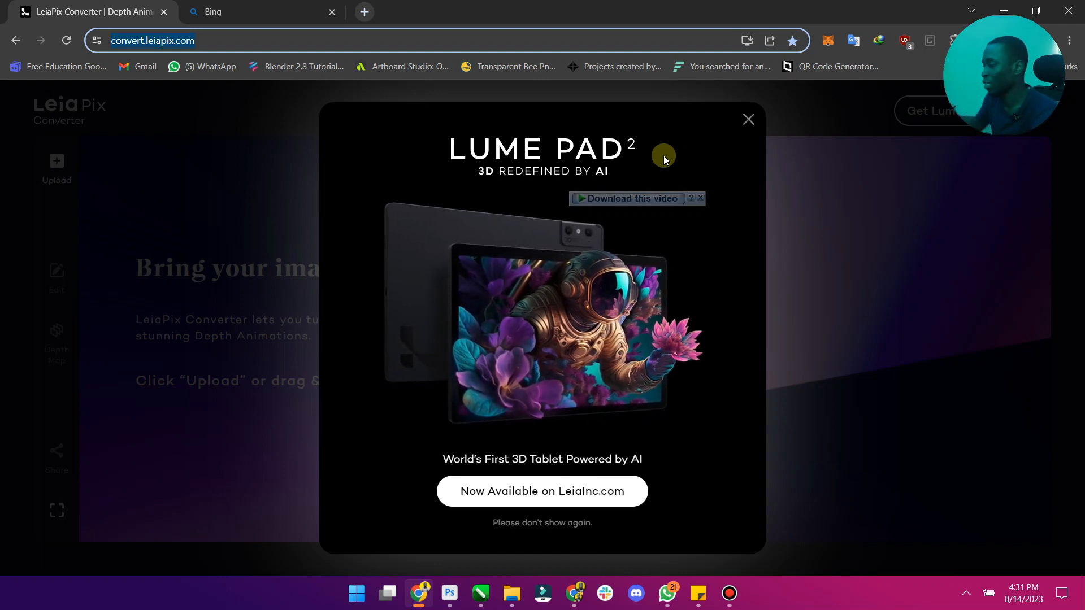
click(749, 119)
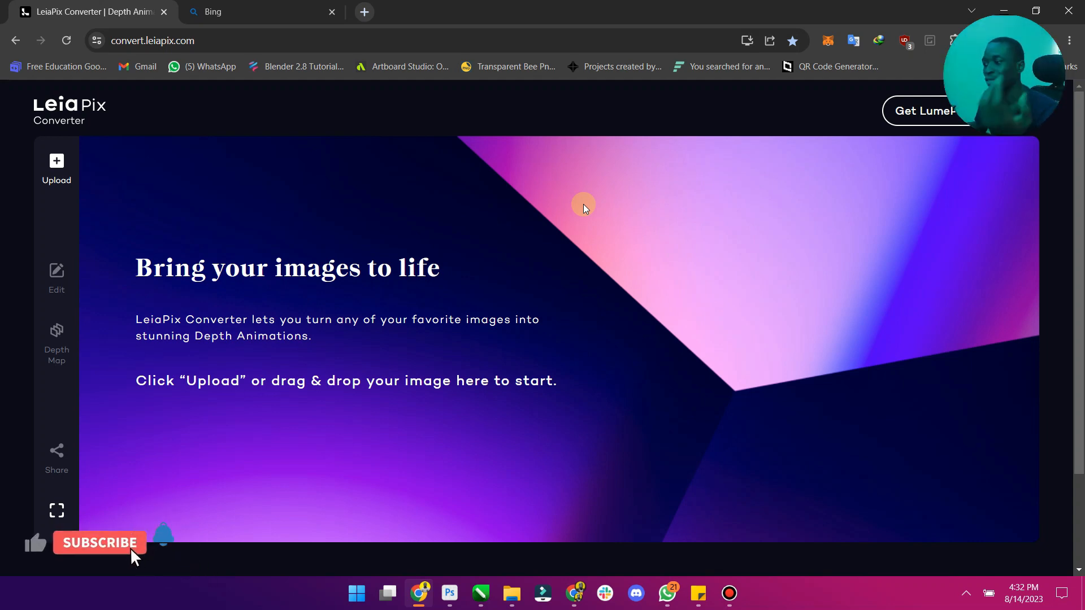
click(100, 543)
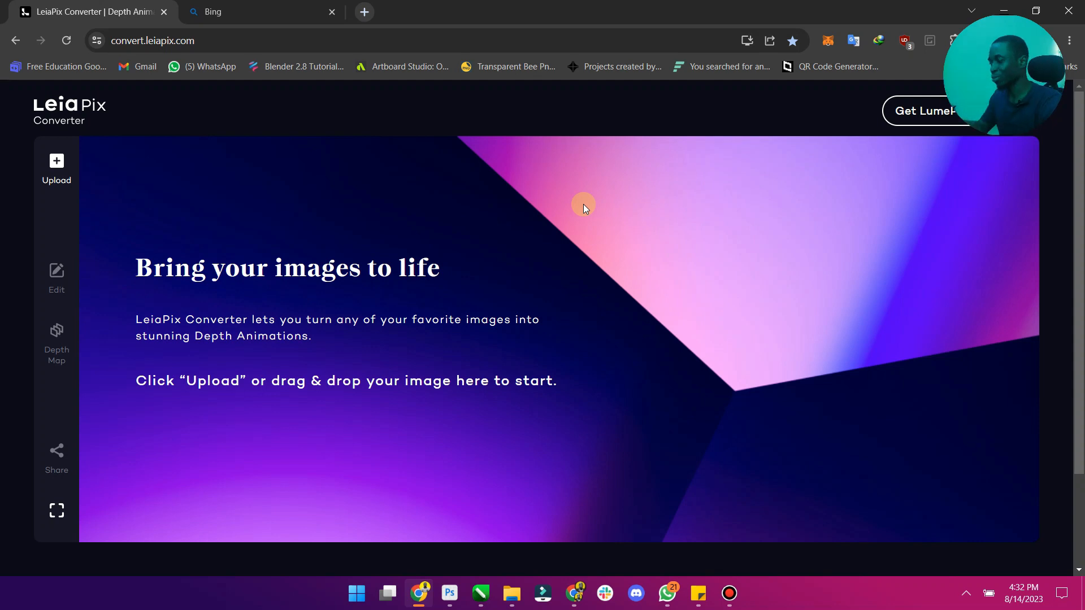
mouse_move(83, 187)
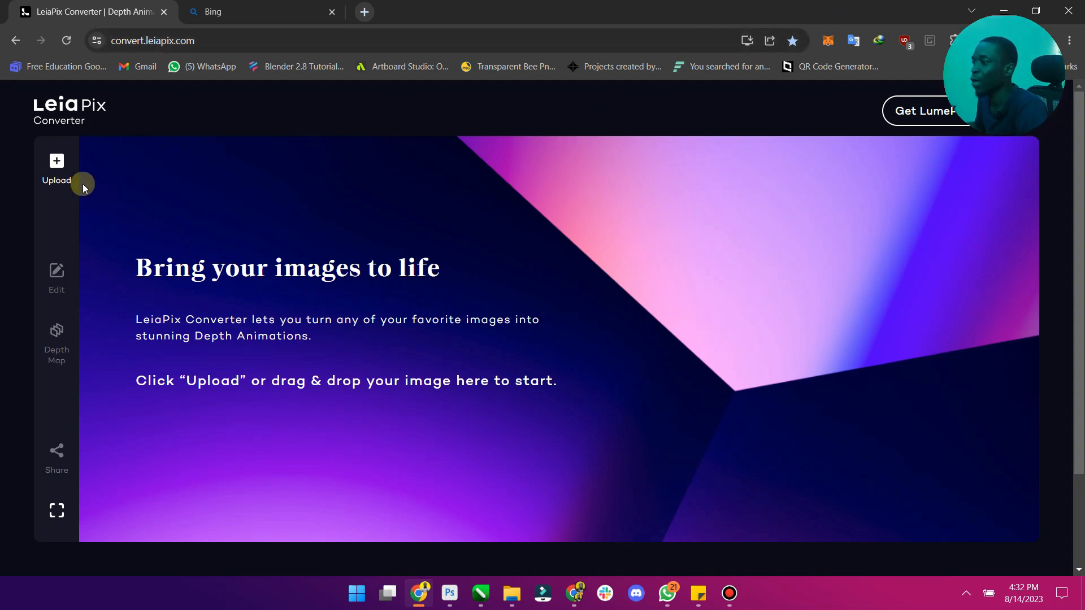
Upload the astronaut-in-spaceship image and let LeiaPix finish converting it.
click(57, 161)
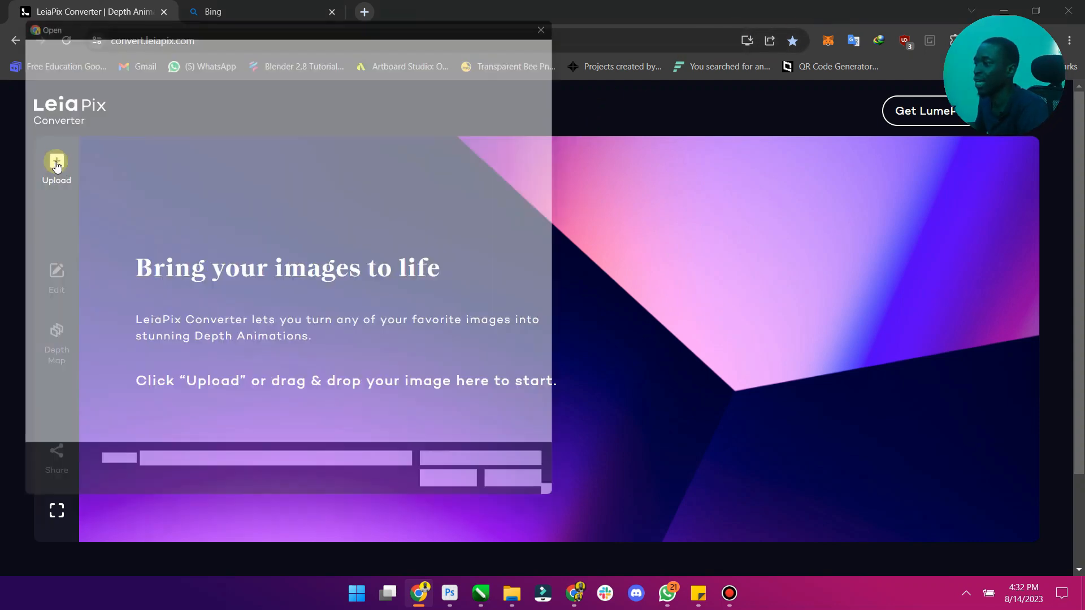
click(57, 164)
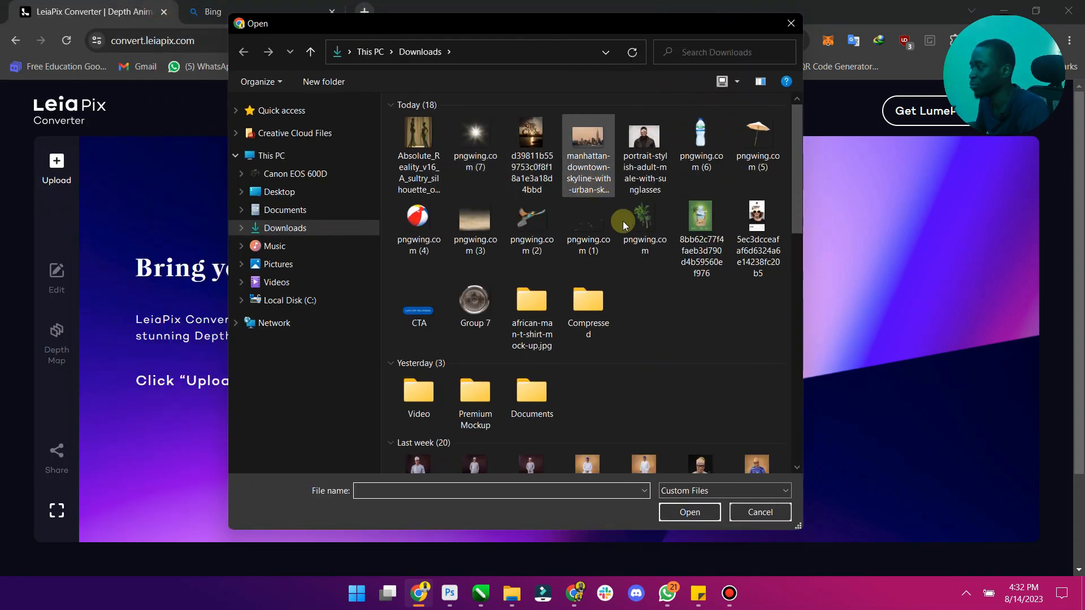
scroll(down, 3)
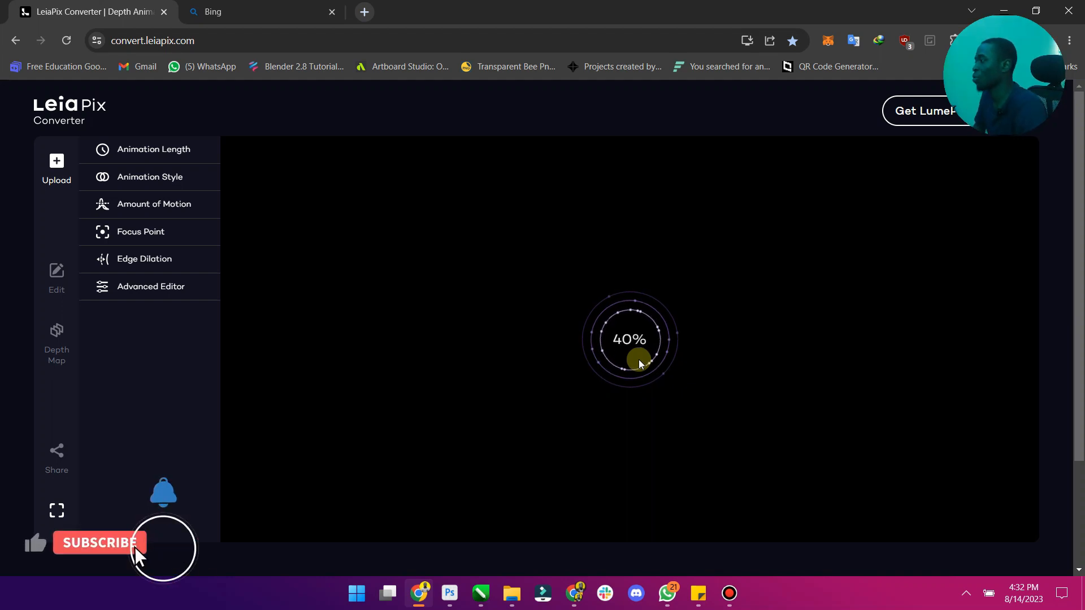
click(100, 542)
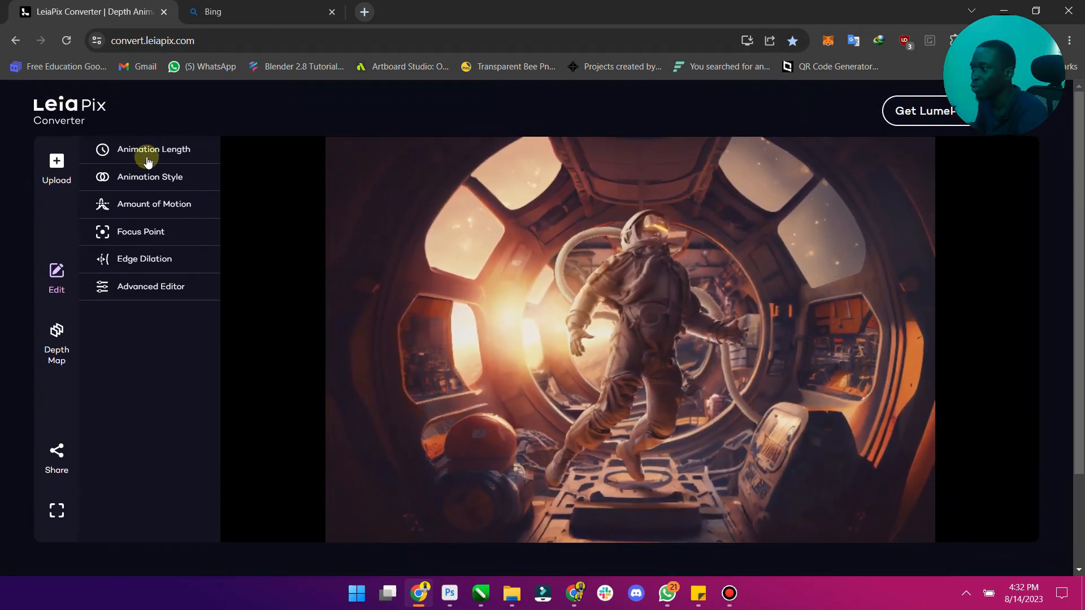
Set the Animation Length slider to 6 seconds.
click(153, 150)
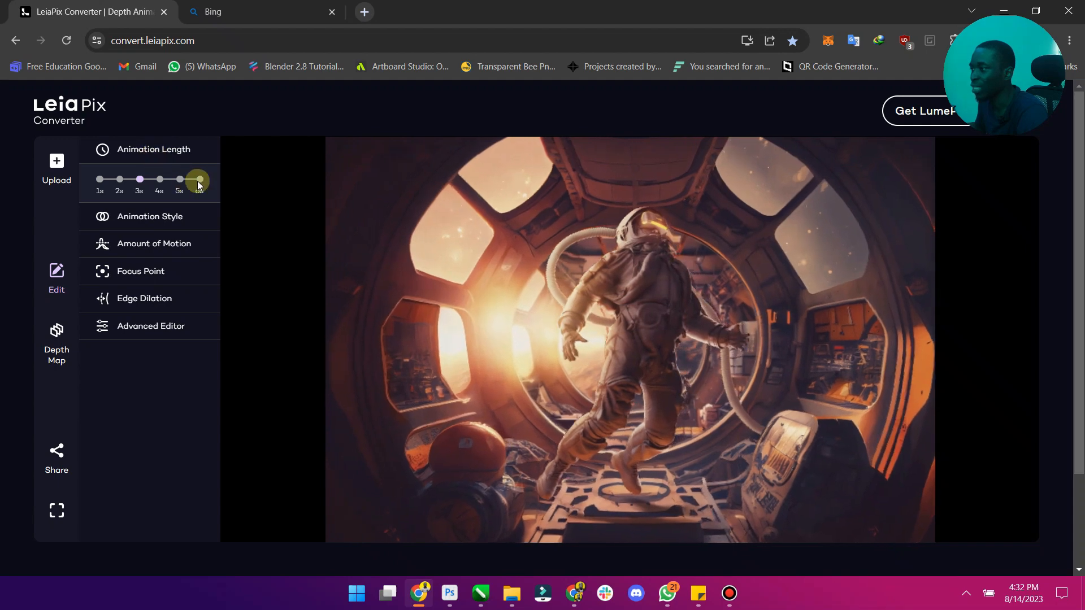
drag(198, 179, 200, 179)
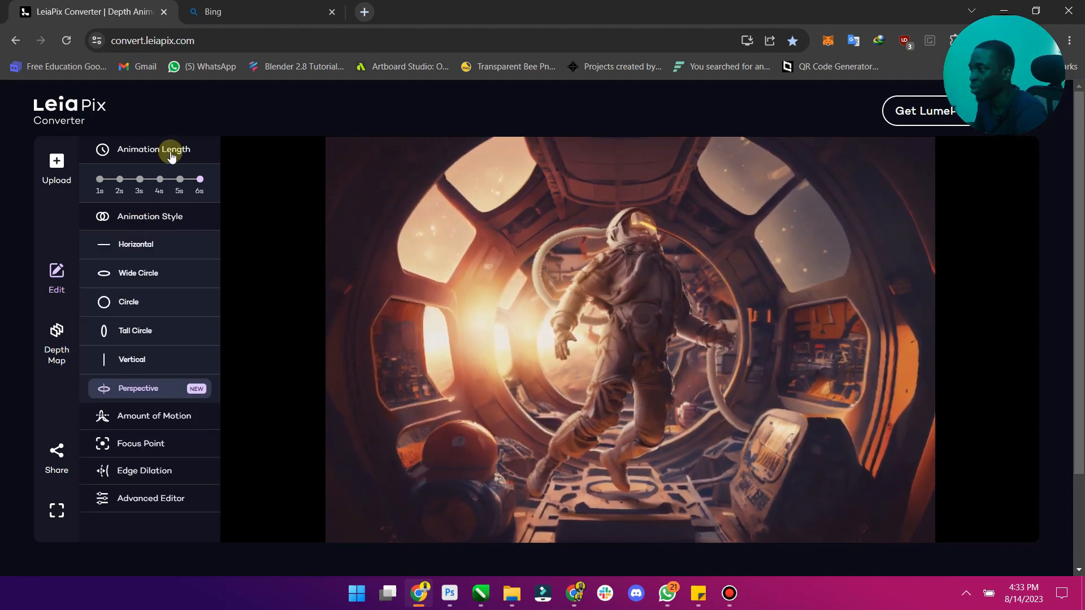
Preview Wide Circle, Circle and Tall Circle styles, then apply Vertical motion.
click(153, 149)
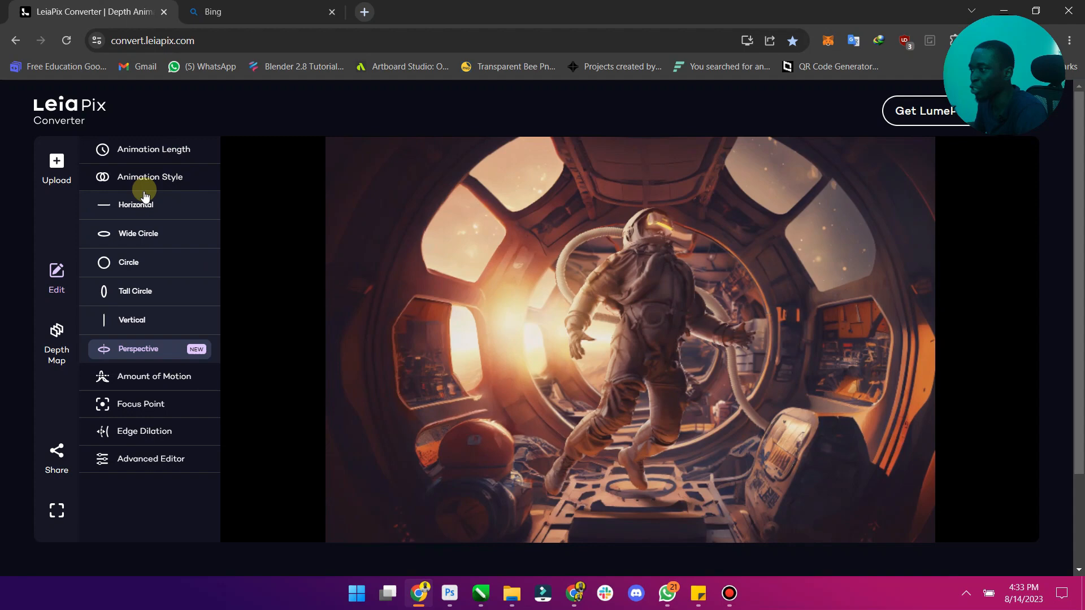
click(142, 205)
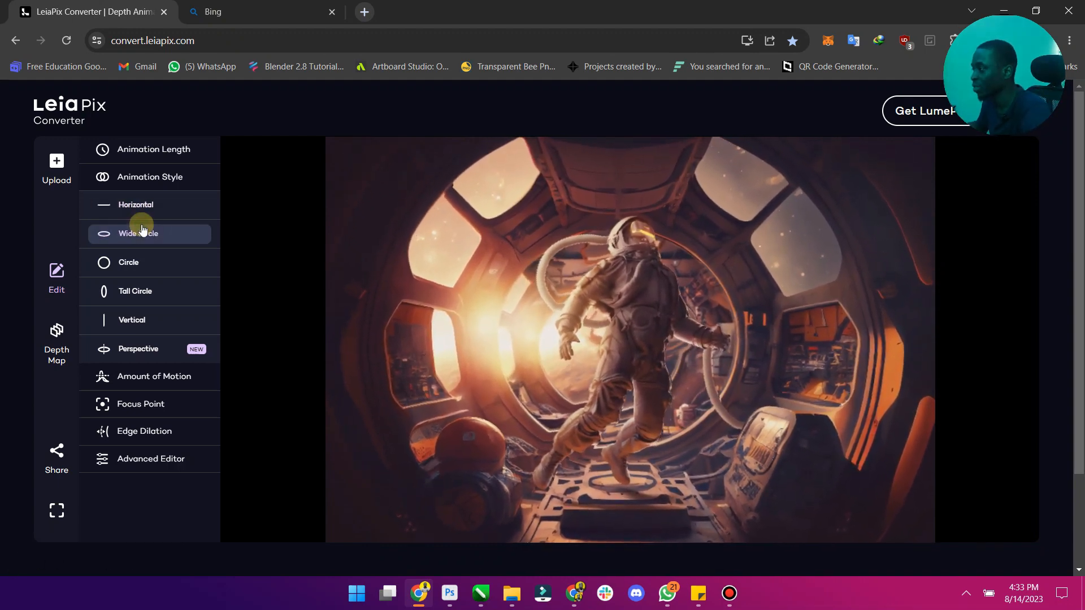
click(148, 233)
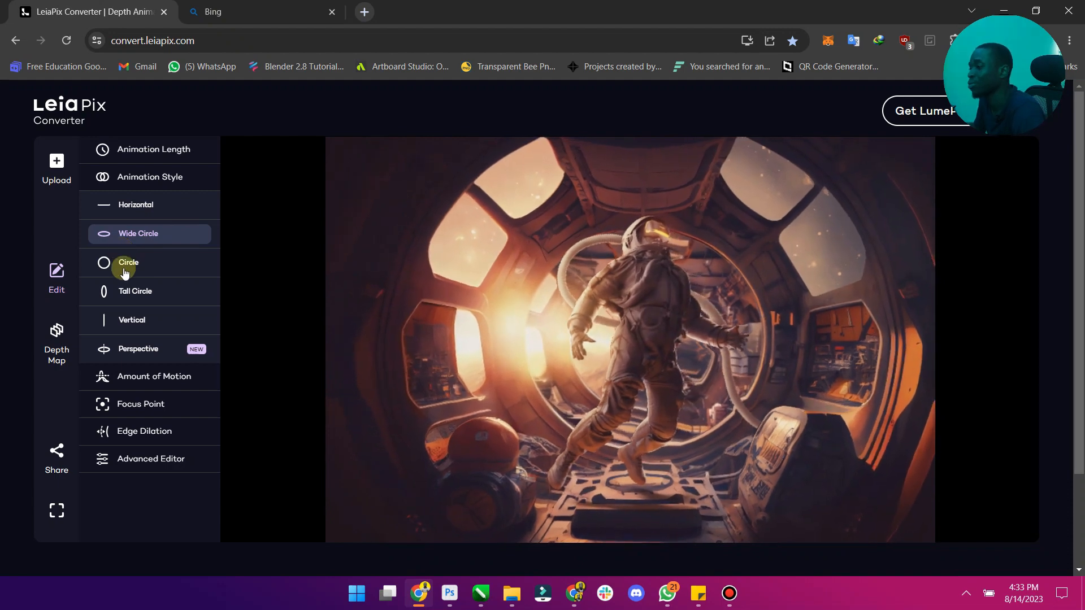
click(127, 262)
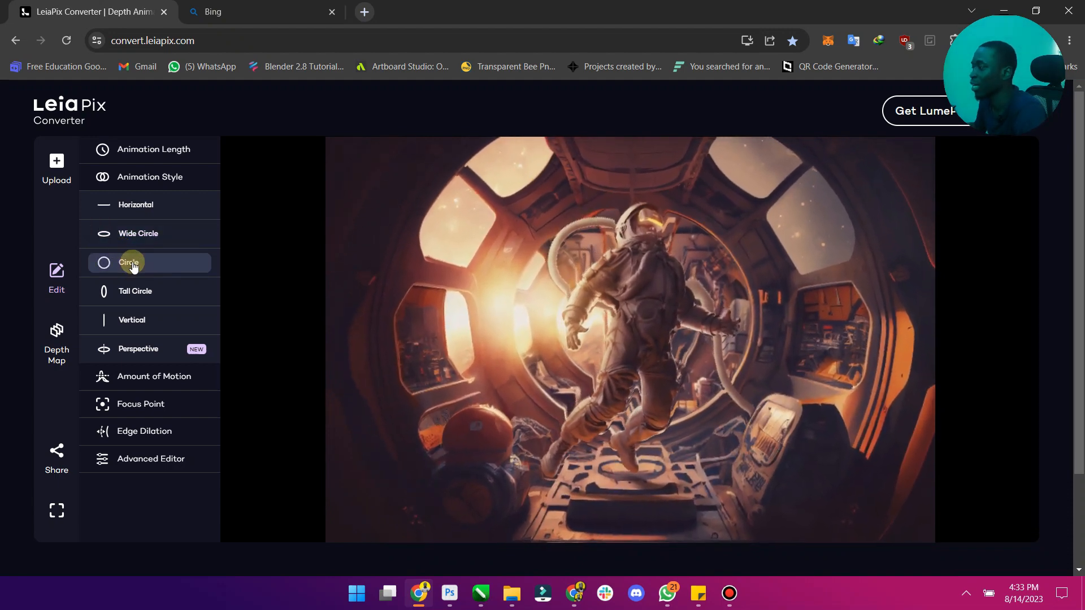
click(135, 291)
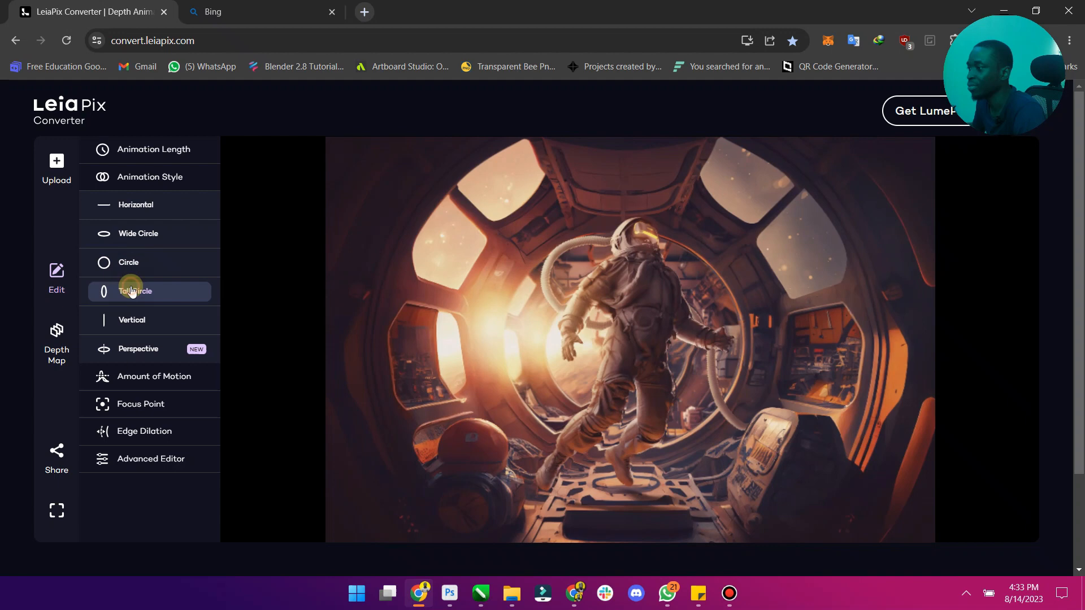
click(135, 291)
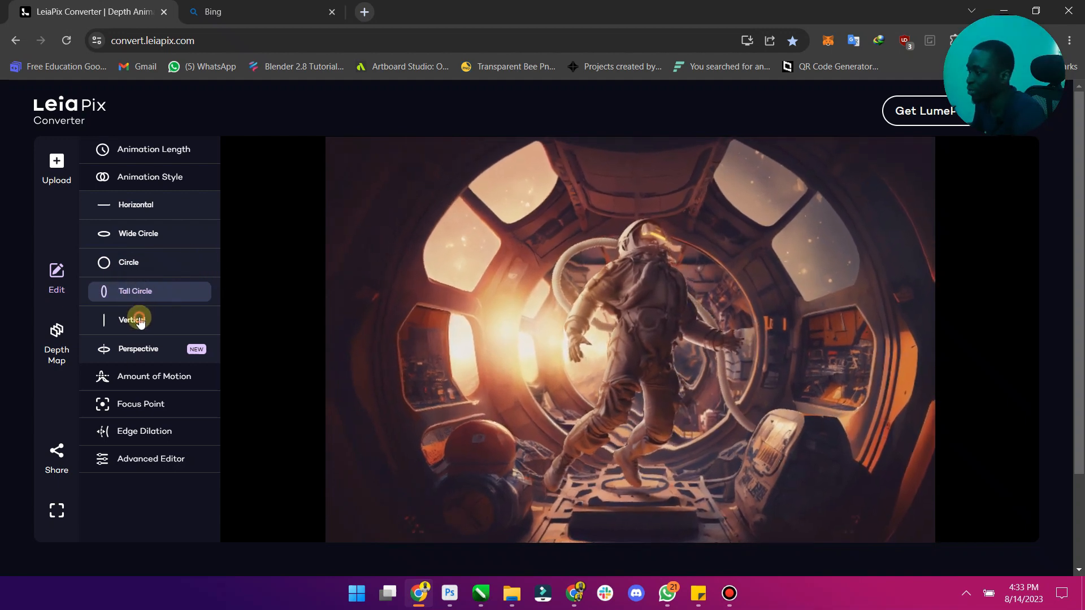
click(136, 320)
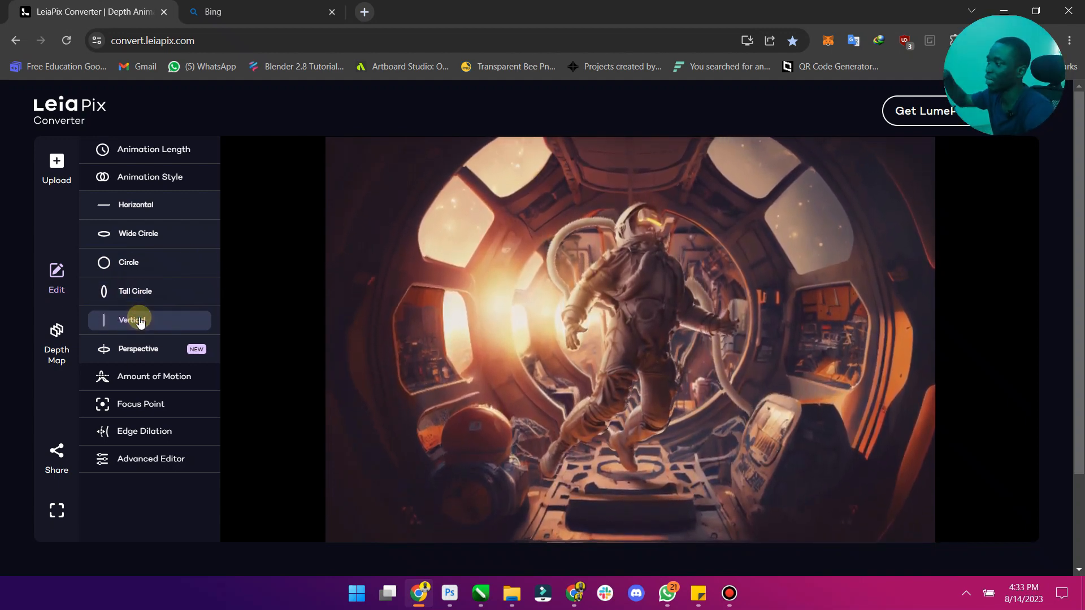
click(138, 349)
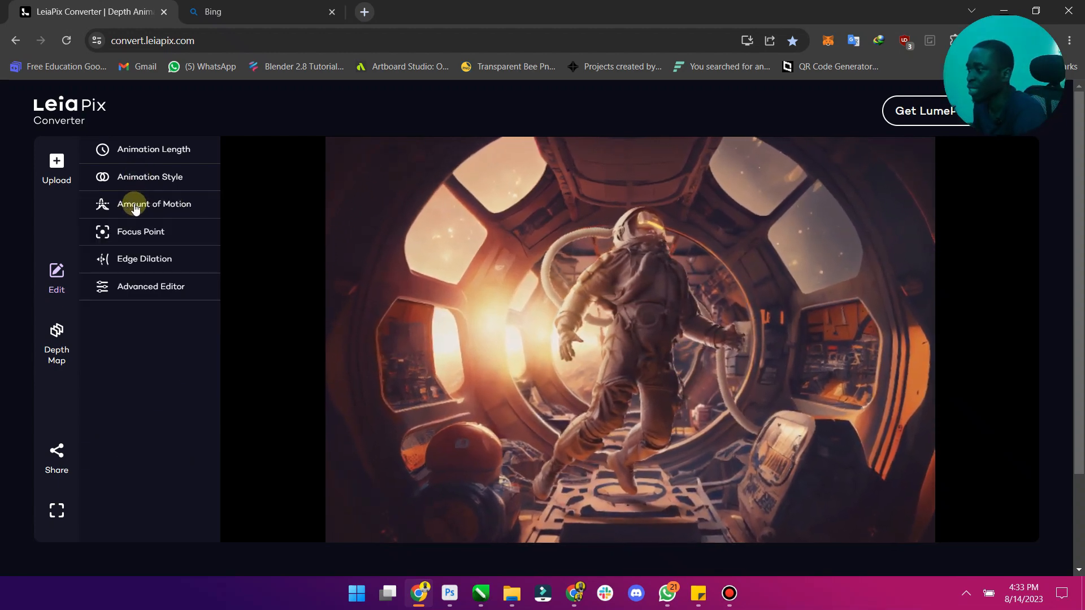
Try Less on the Amount of Motion slider, then settle it at Regular.
click(155, 204)
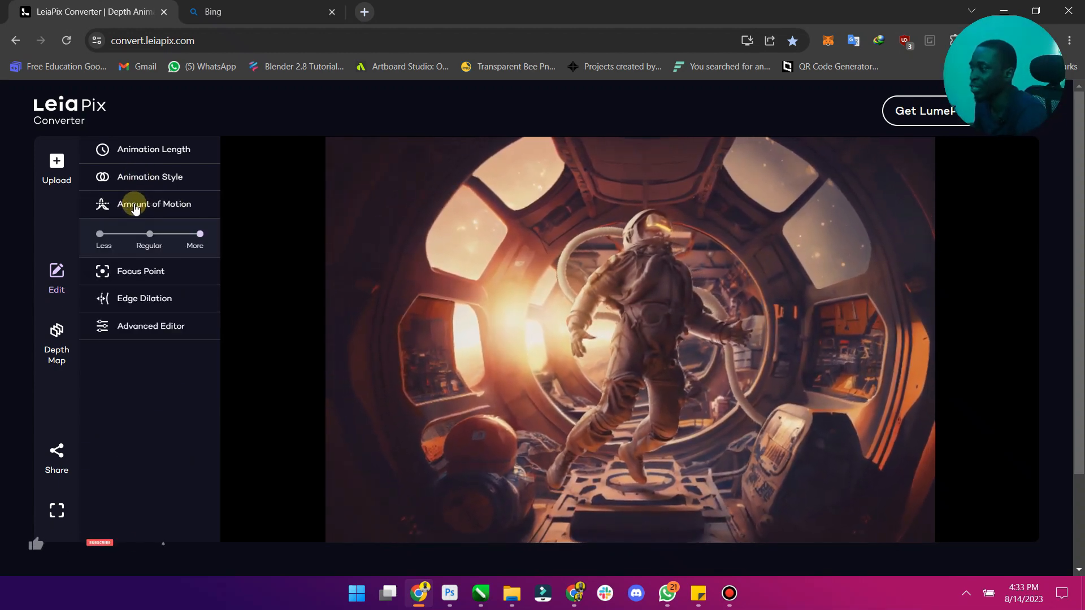
drag(149, 234, 99, 234)
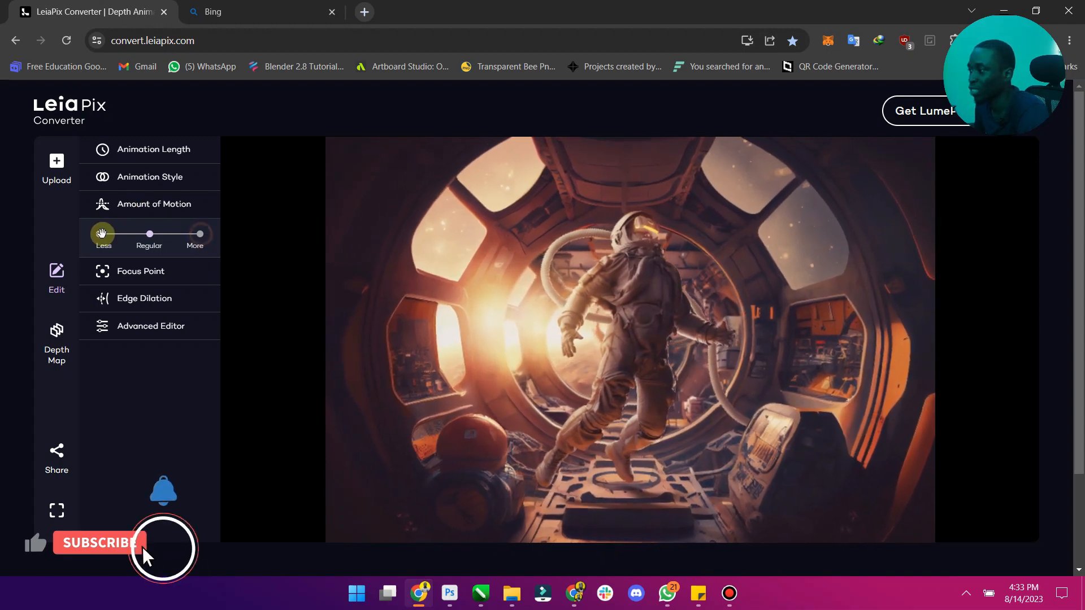
drag(102, 234, 160, 234)
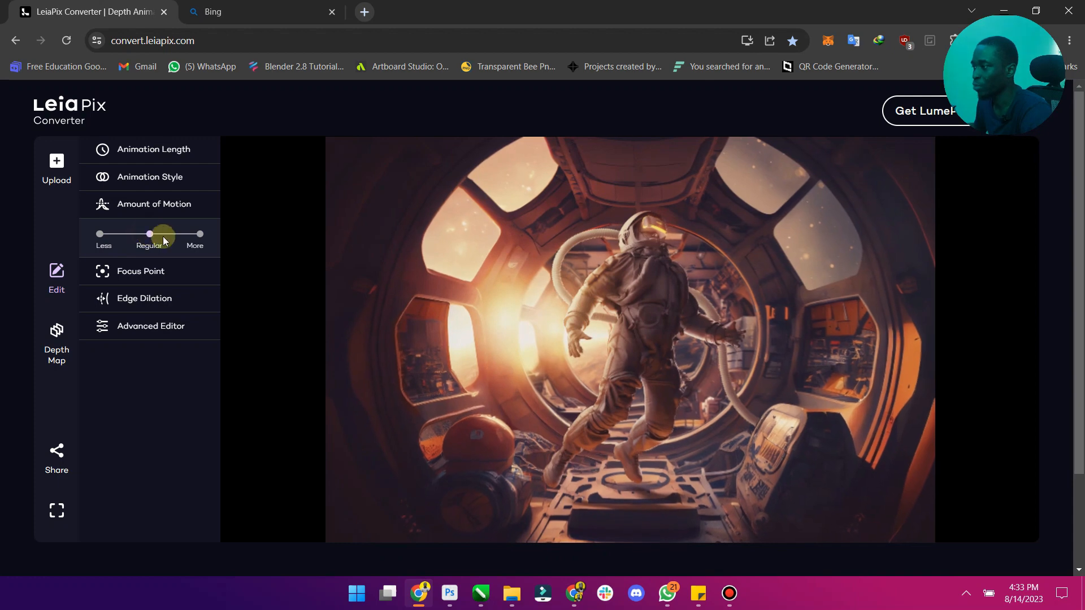
drag(148, 234, 172, 234)
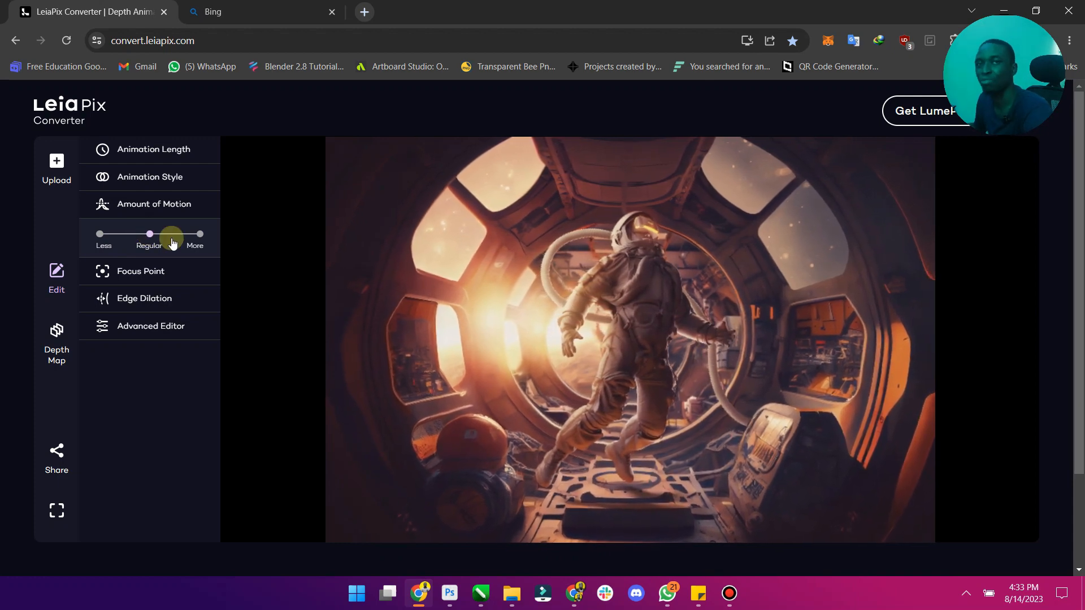
drag(173, 234, 200, 234)
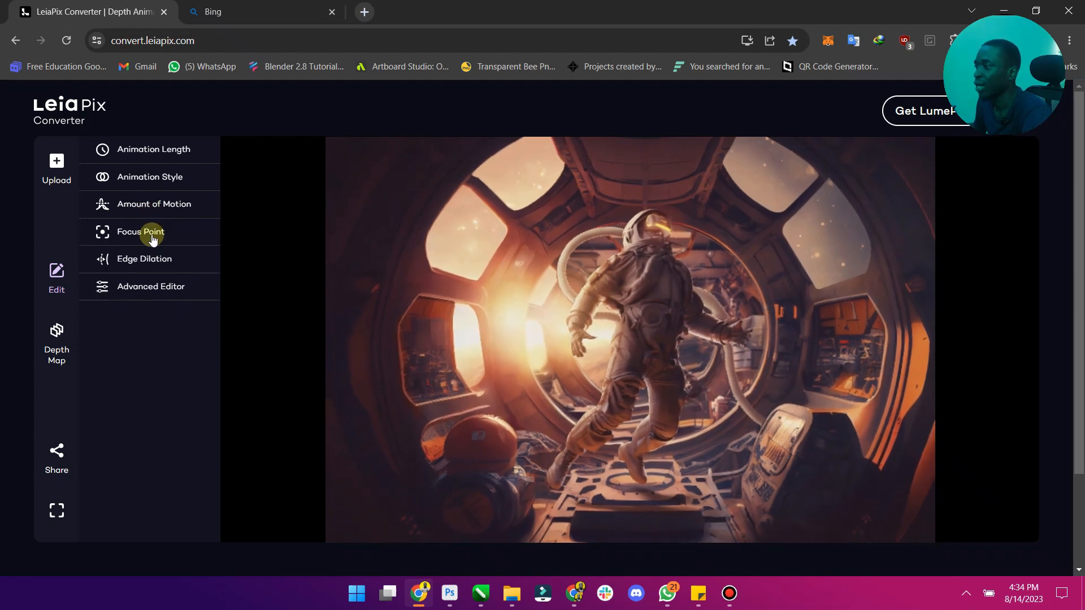
Move the Focus Point slider to Center.
click(140, 232)
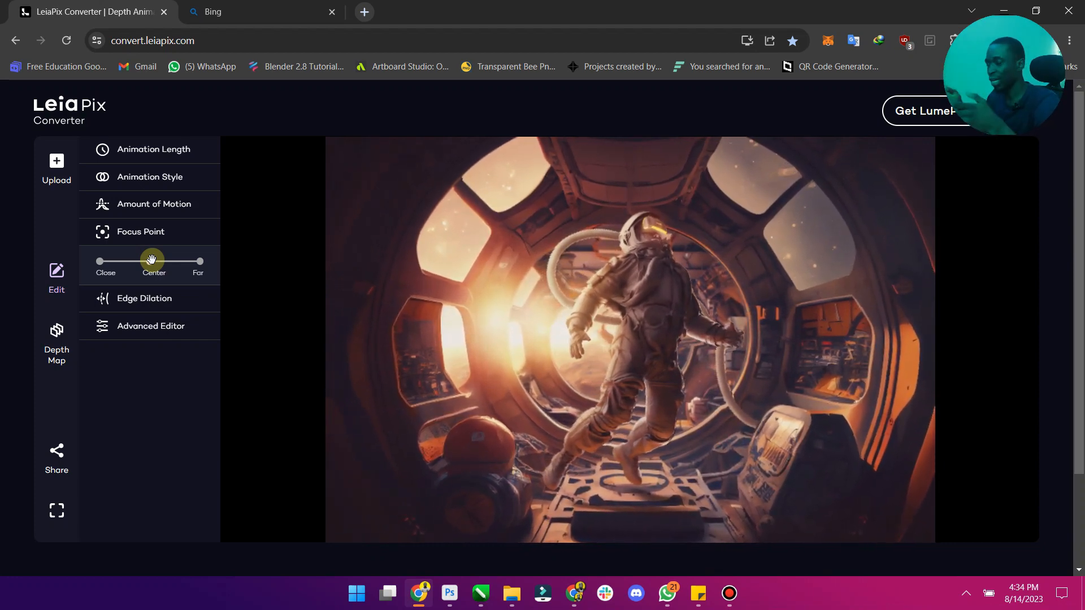
drag(151, 261, 199, 262)
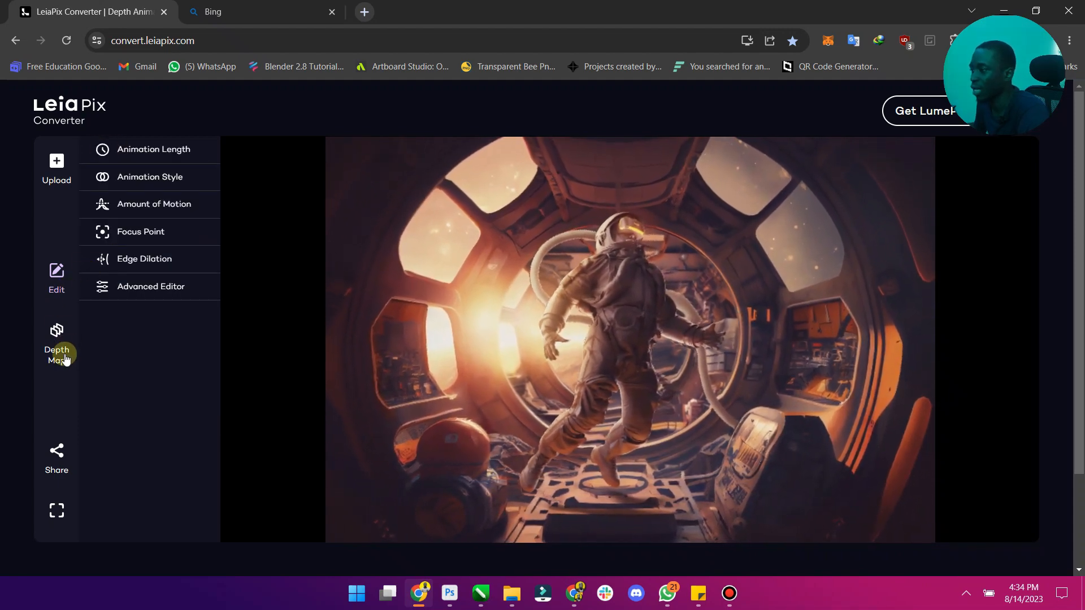
Raise the depth brush Opacity in the Depth Map editor, then exit to the preview.
click(57, 338)
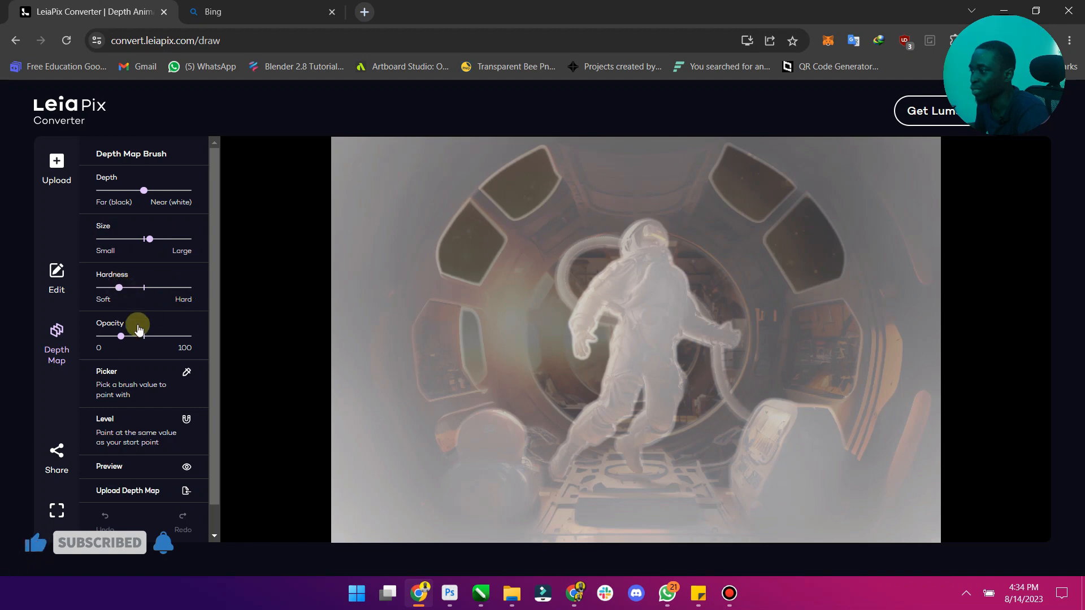
drag(121, 337, 141, 336)
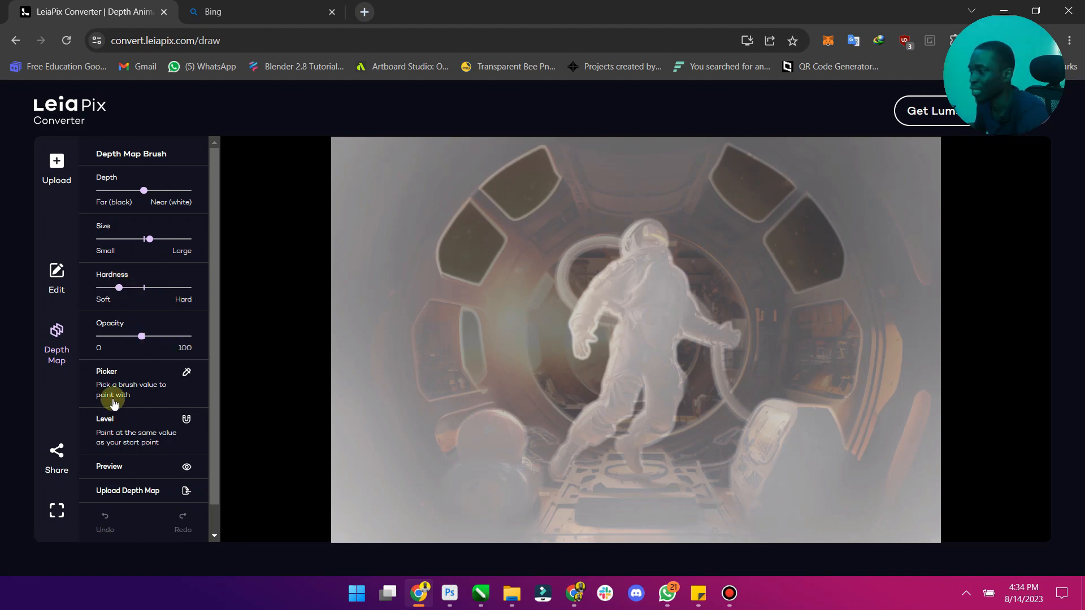
mouse_move(77, 162)
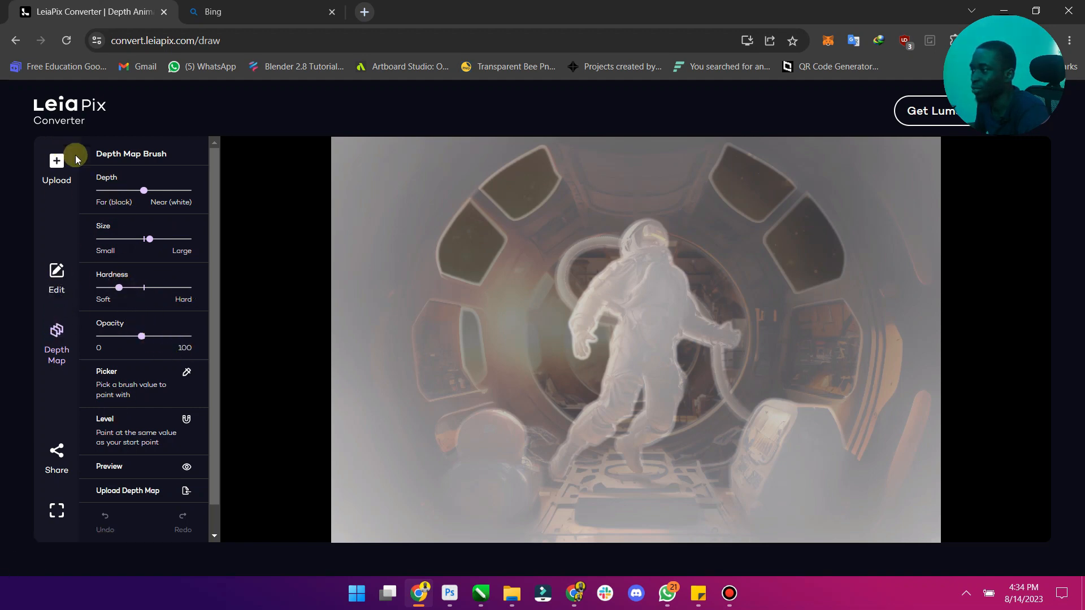
click(57, 275)
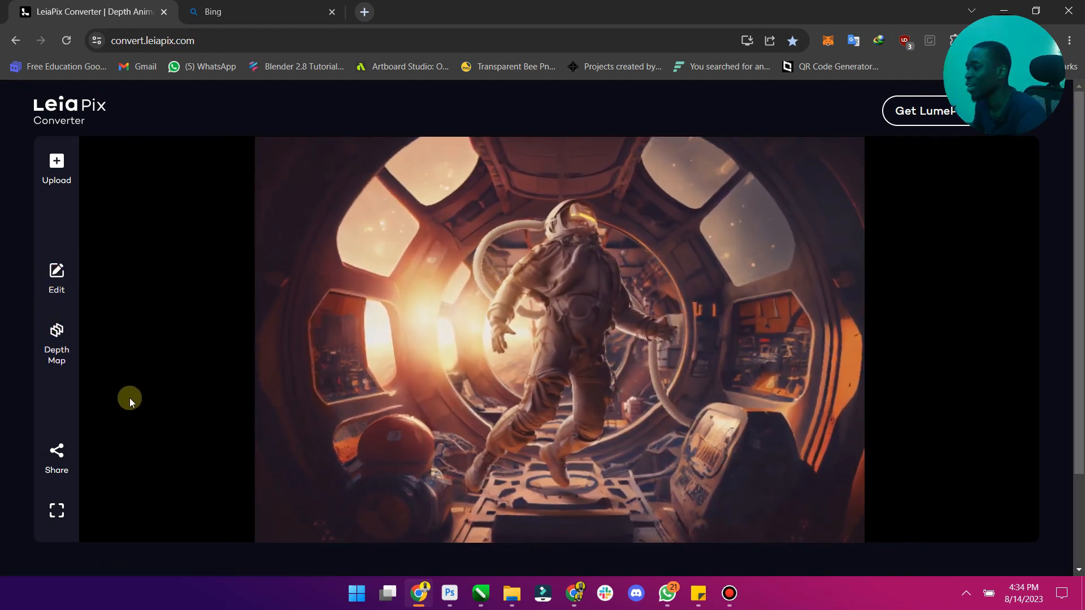
scroll(down, 3)
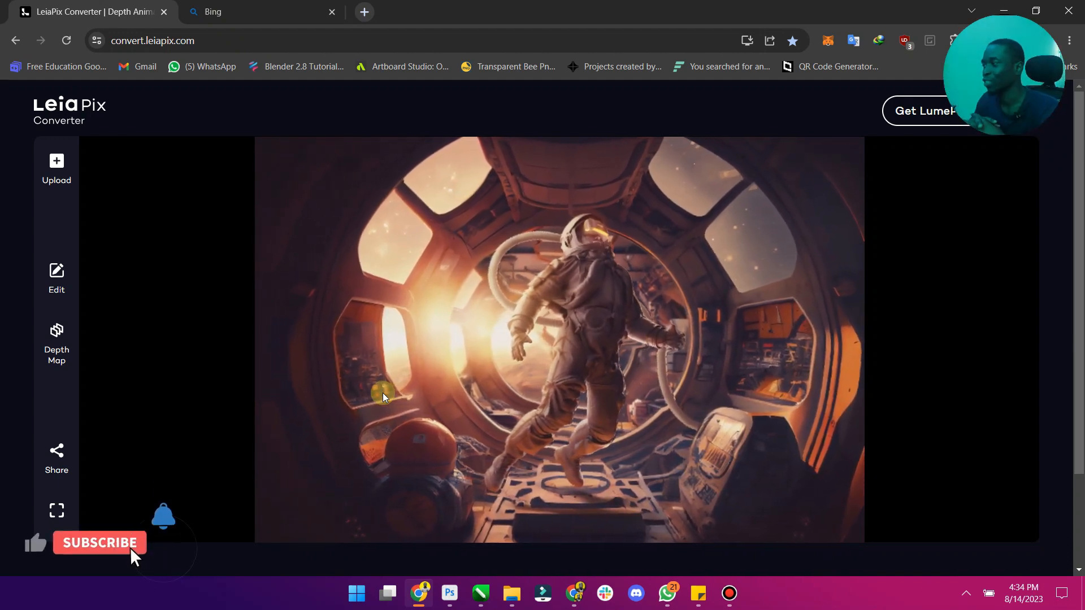
click(99, 543)
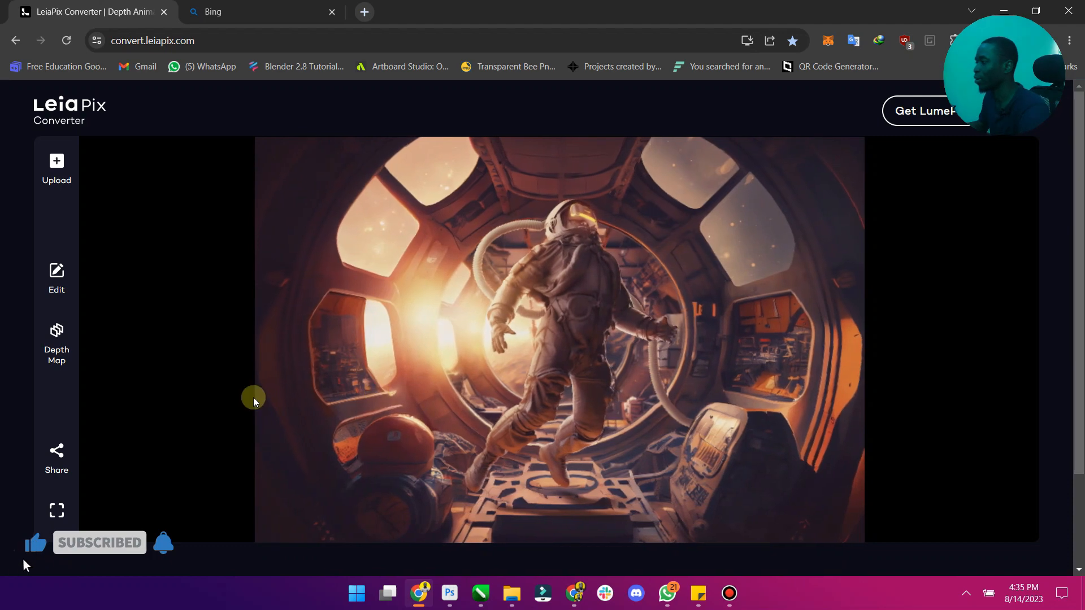